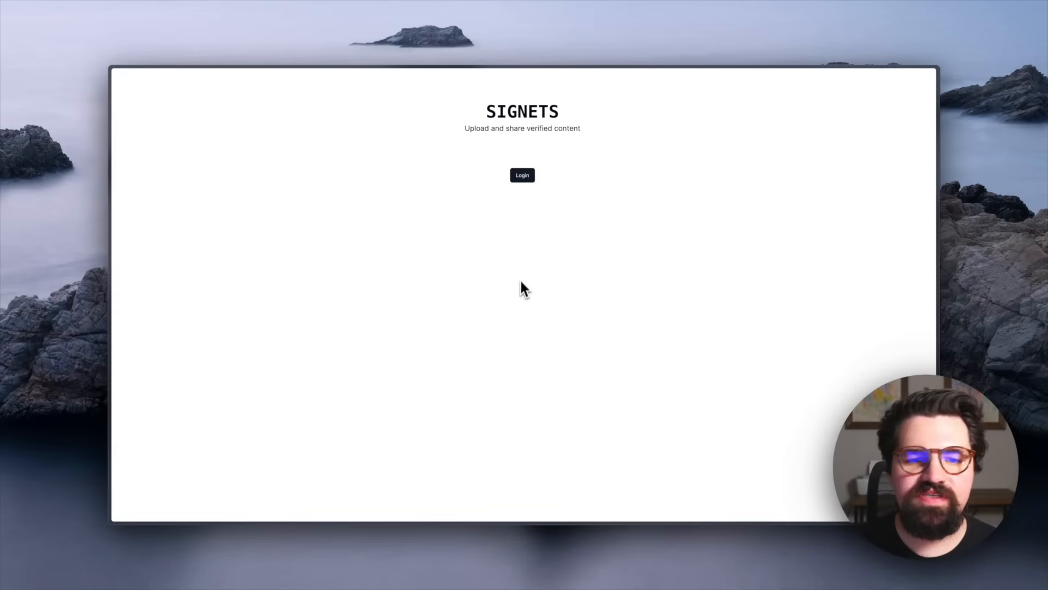
pyautogui.moveTo(513, 262)
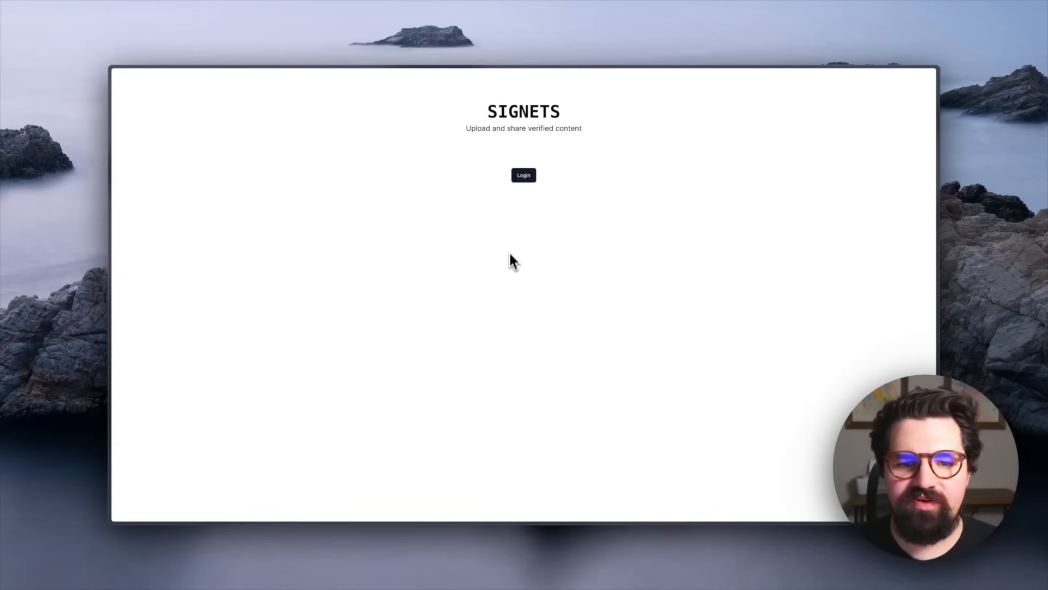
pyautogui.moveTo(525, 188)
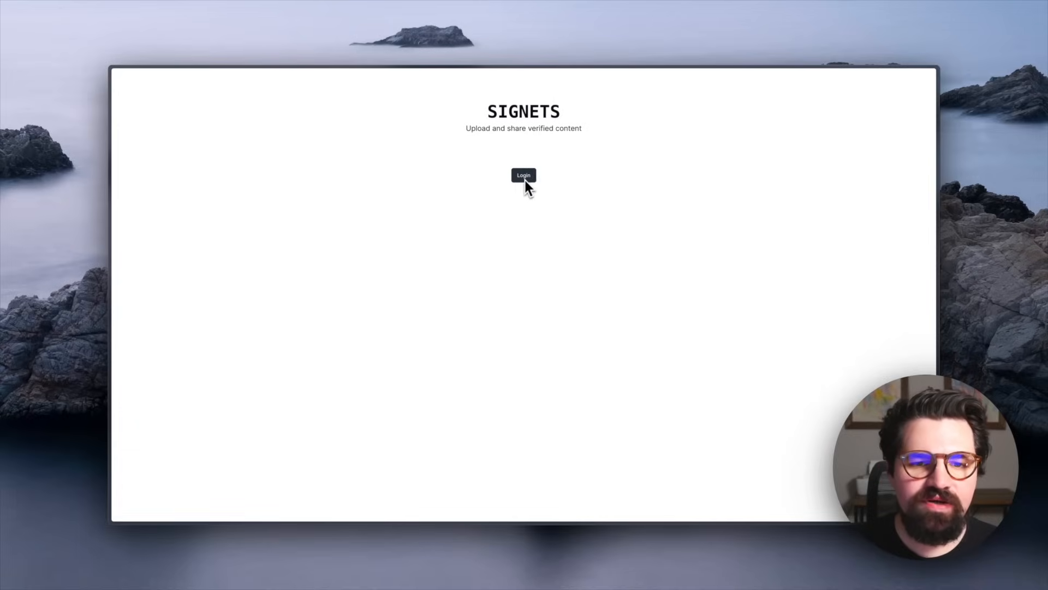
# Step: Log in to Signets using the Google account option
pyautogui.click(524, 175)
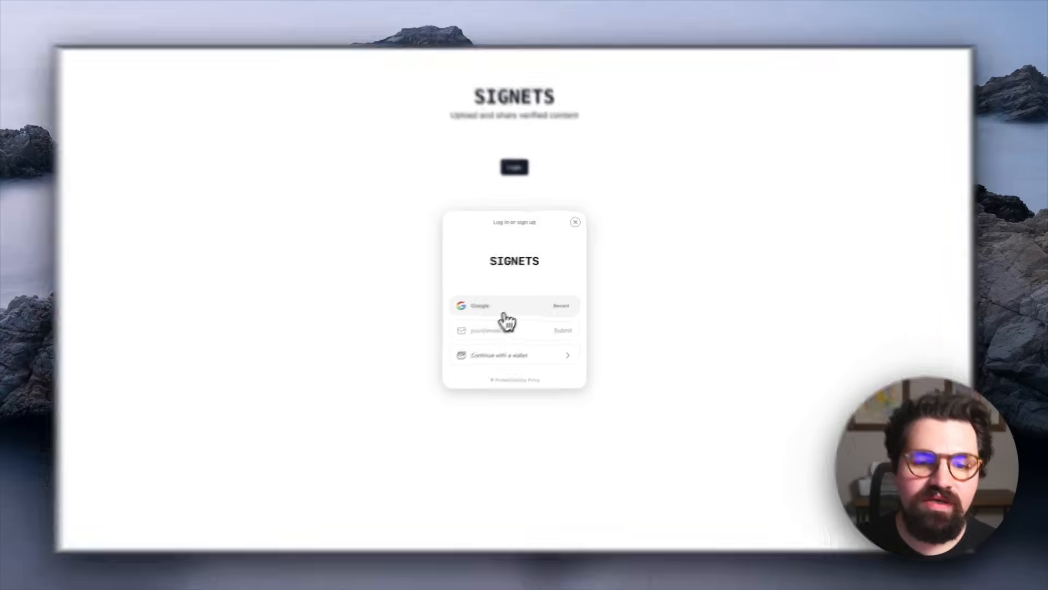
pyautogui.click(507, 305)
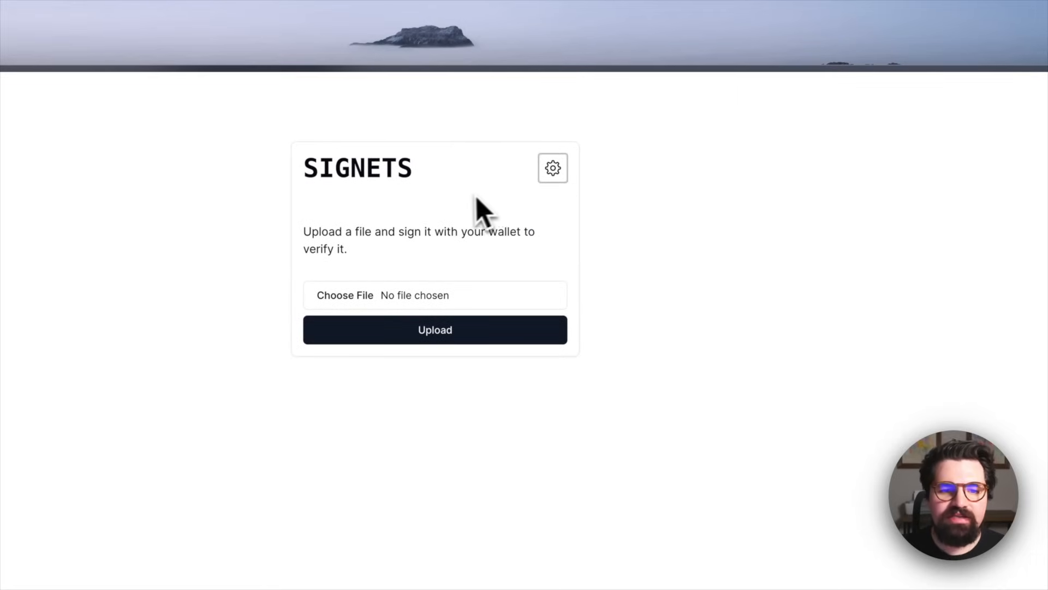
pyautogui.moveTo(472, 214)
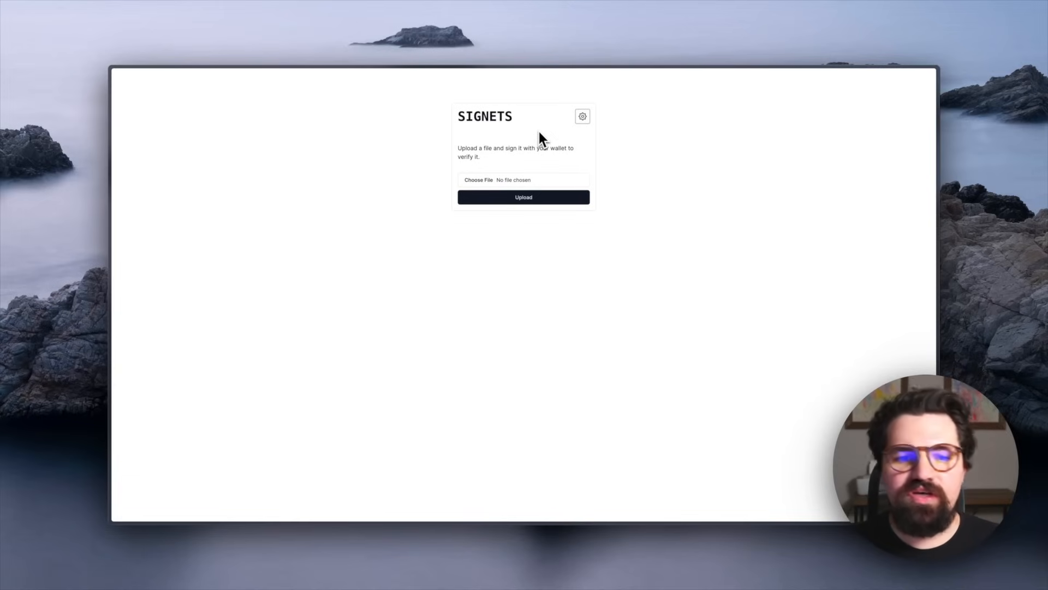
# Step: Select giants.gif from the file picker and upload it
pyautogui.click(478, 179)
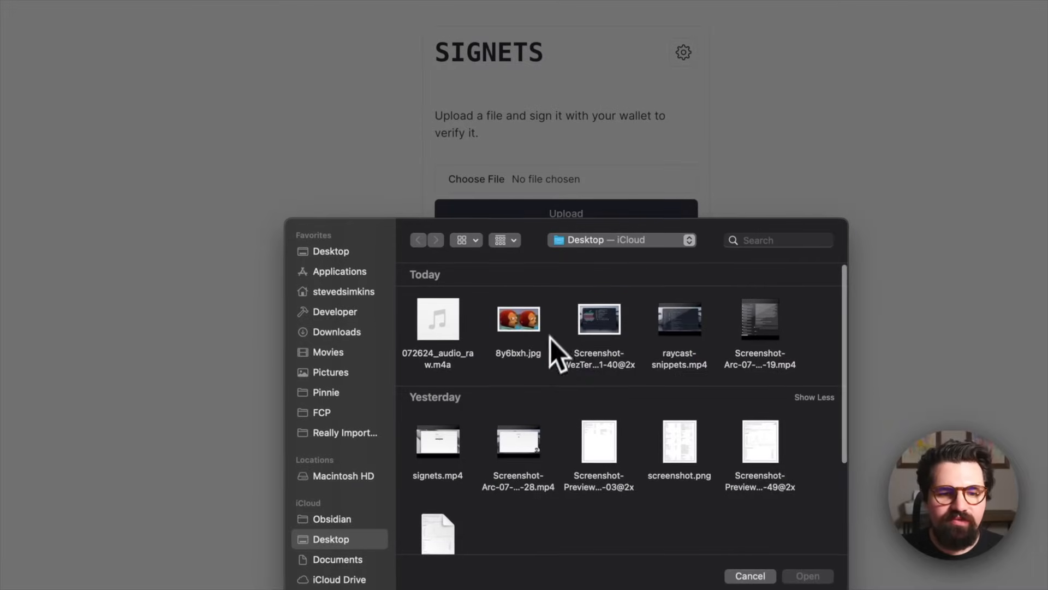
pyautogui.scroll(-3)
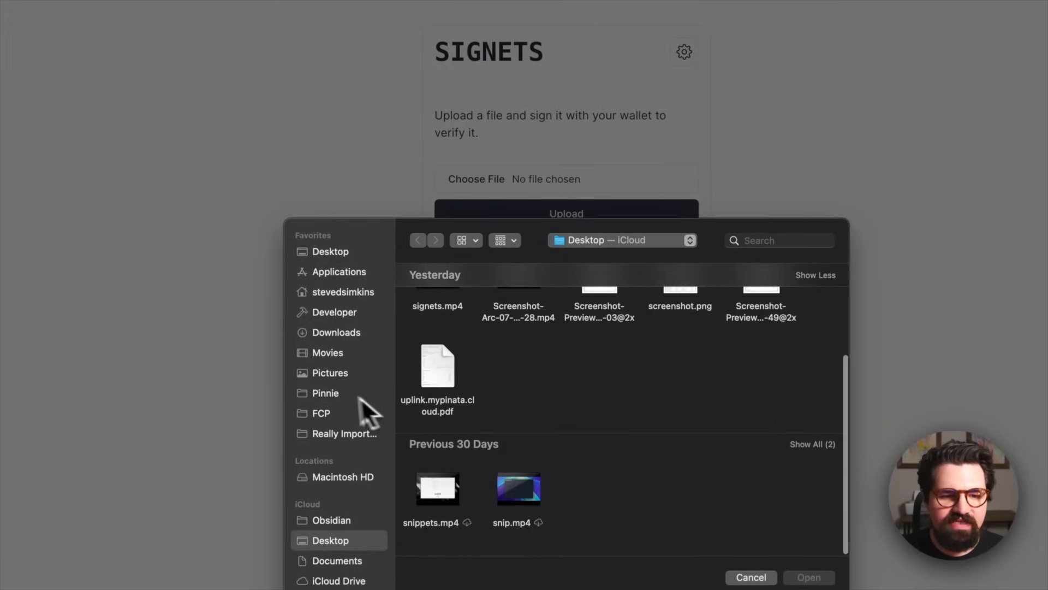
pyautogui.click(329, 374)
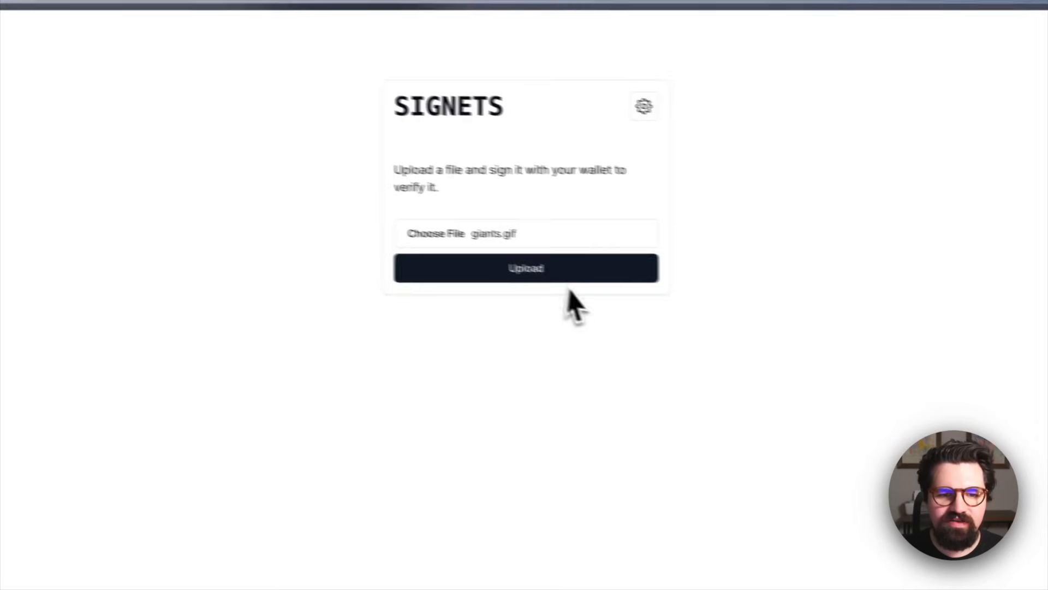
pyautogui.click(526, 269)
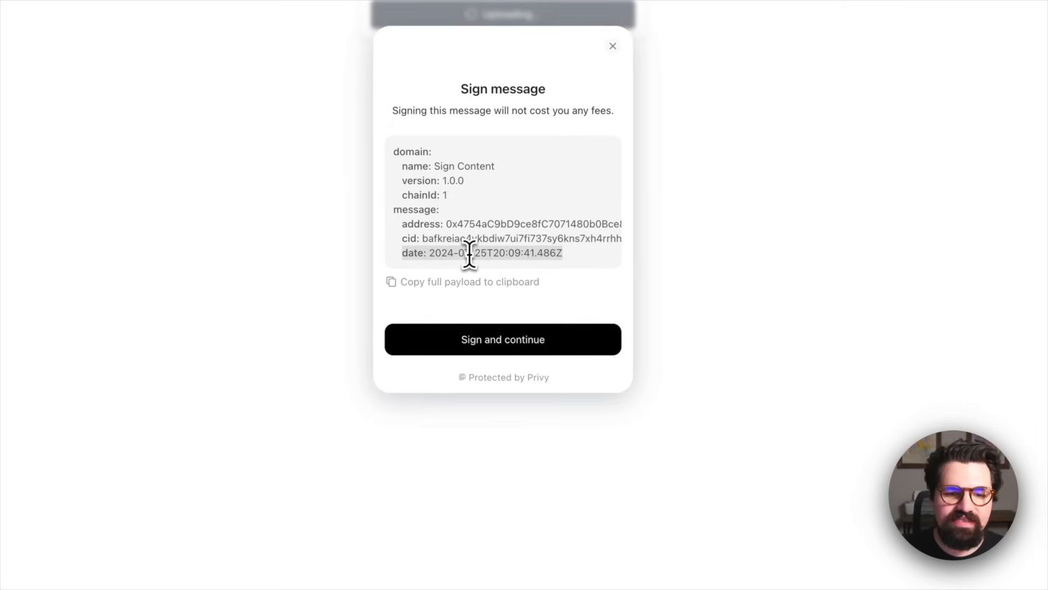
# Step: Sign the upload message with the wallet to get the share link
pyautogui.click(502, 338)
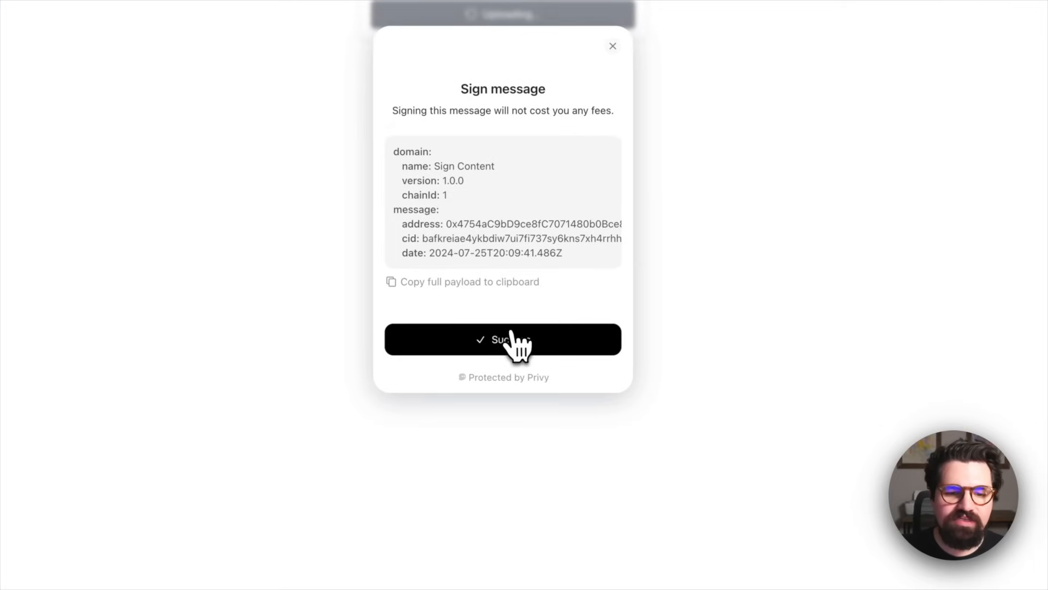
pyautogui.click(502, 339)
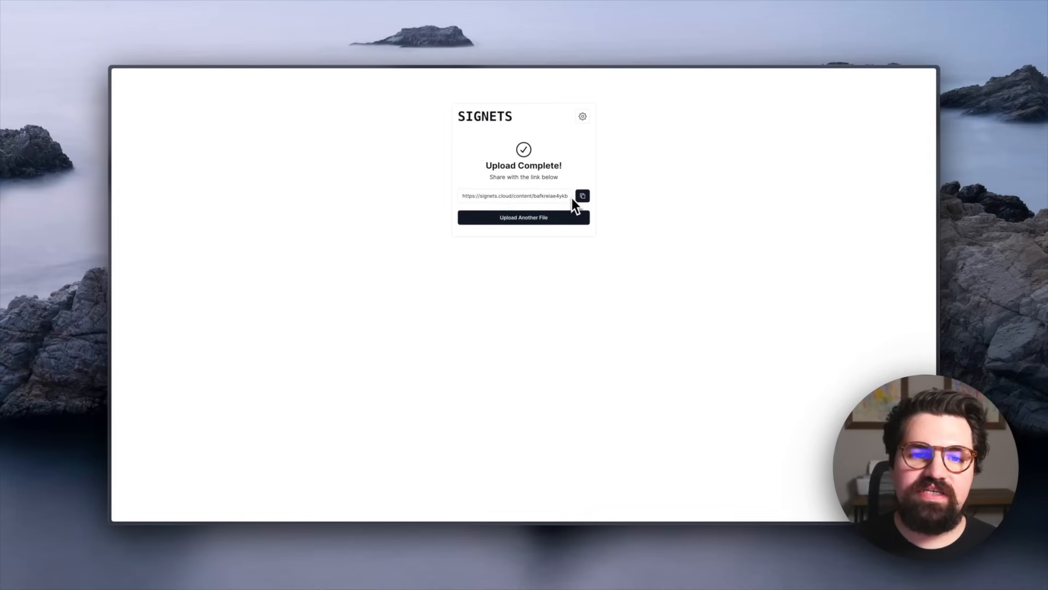
pyautogui.moveTo(584, 218)
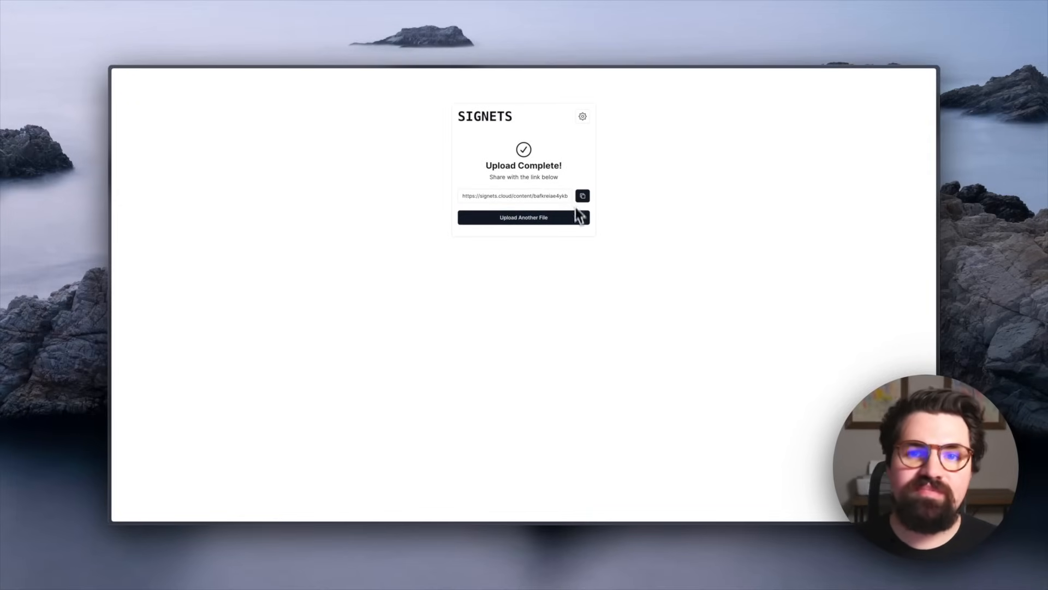
pyautogui.moveTo(597, 249)
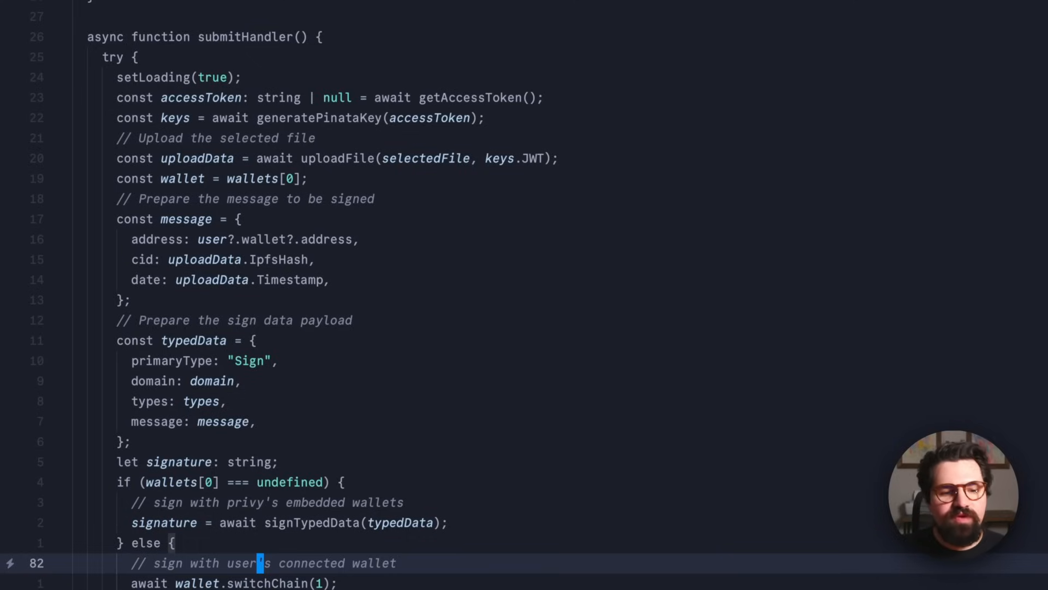
# Step: Scroll through the submitHandler function in the upload form component
pyautogui.scroll(-3)
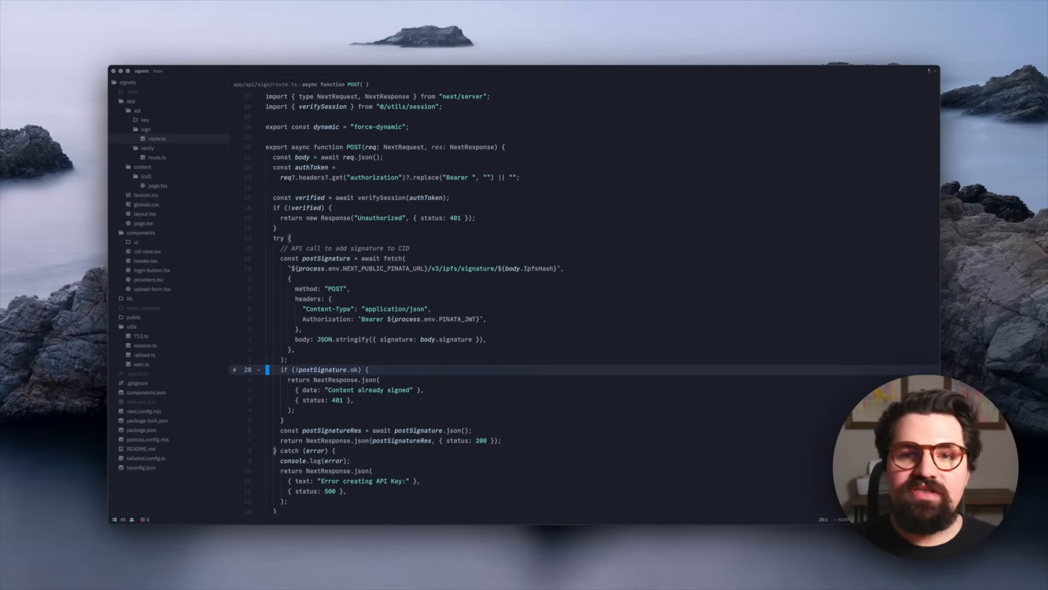
# Step: Place the cursor inside the POST handler of app/api/sign/route.ts
pyautogui.click(153, 288)
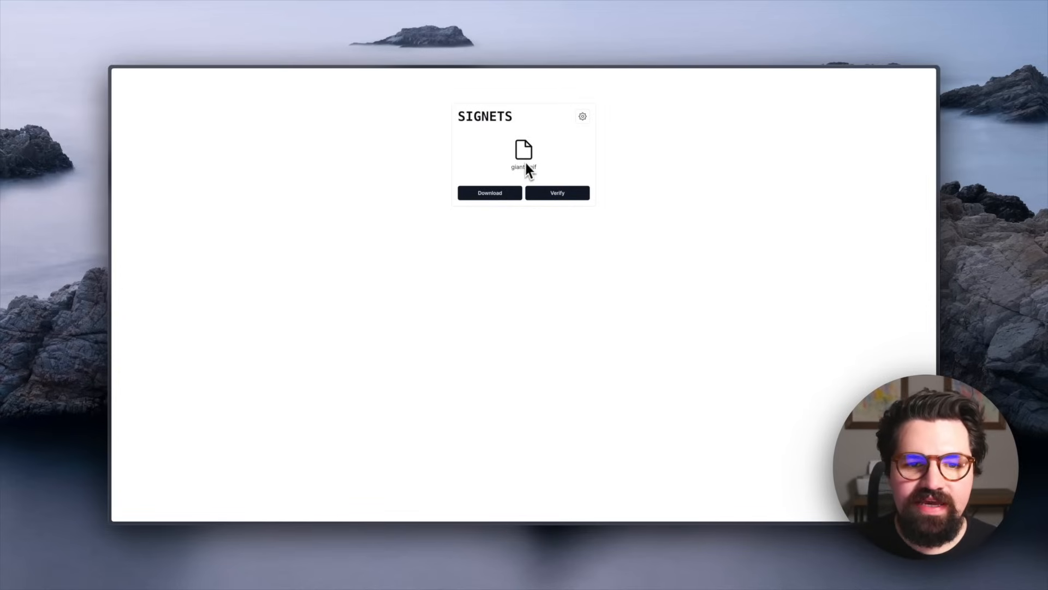
# Step: Bring up the Verify form and paste the wallet address from clipboard history as the author
pyautogui.click(489, 192)
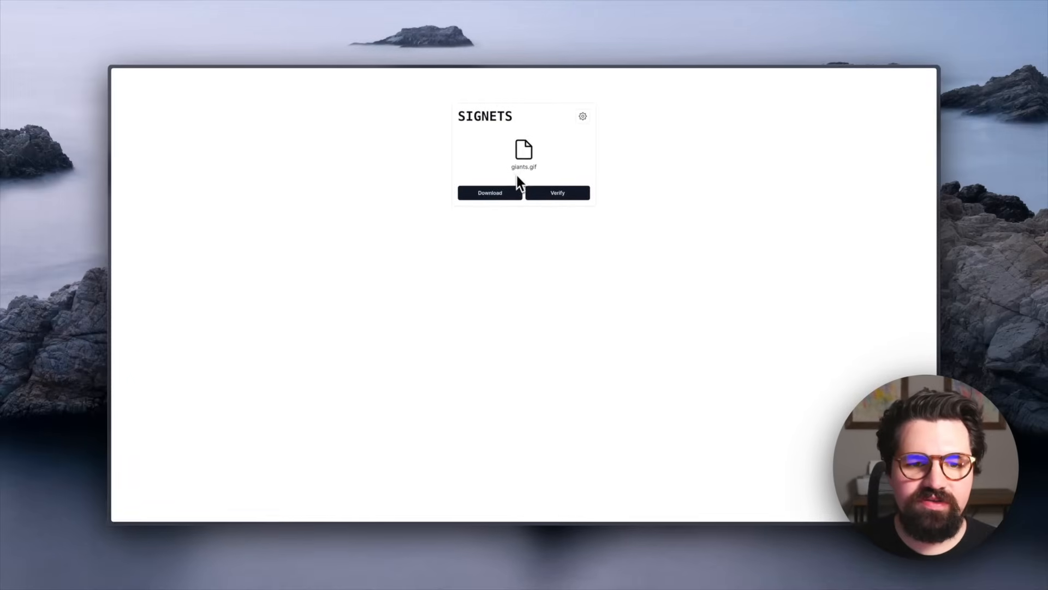
pyautogui.click(489, 192)
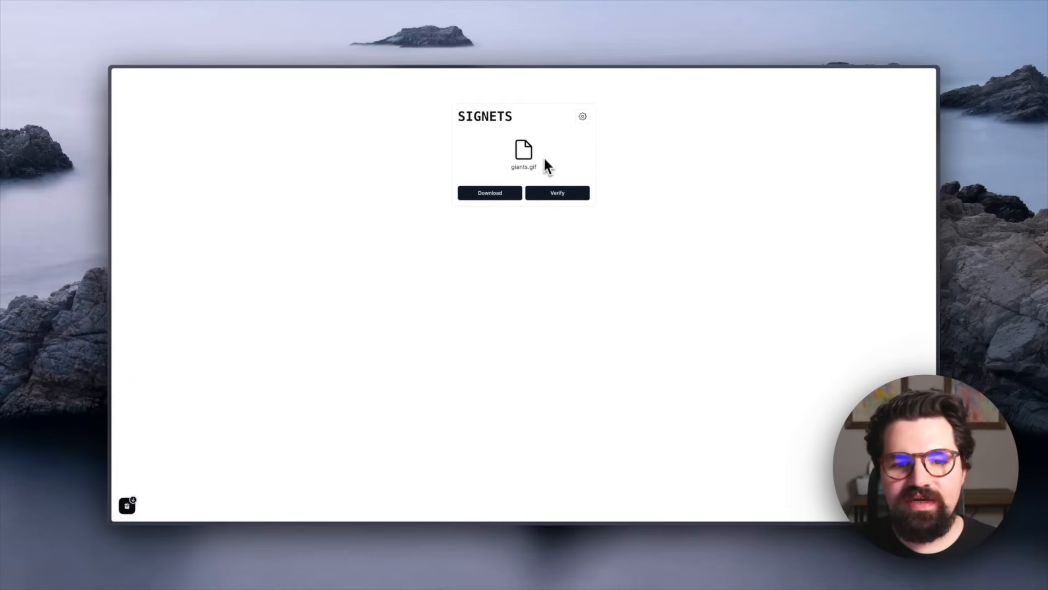
pyautogui.click(557, 193)
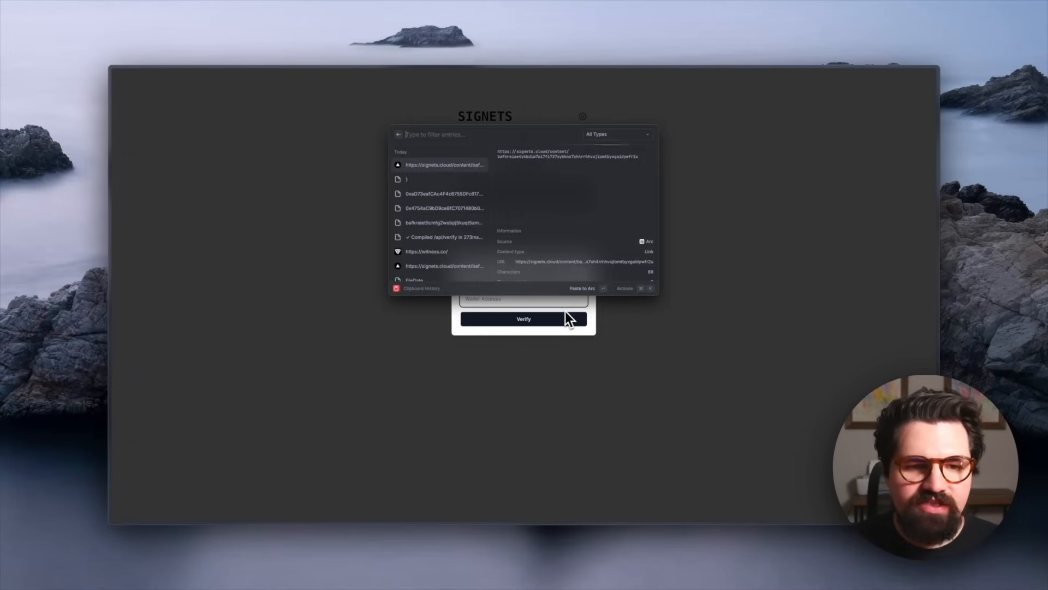
pyautogui.click(444, 194)
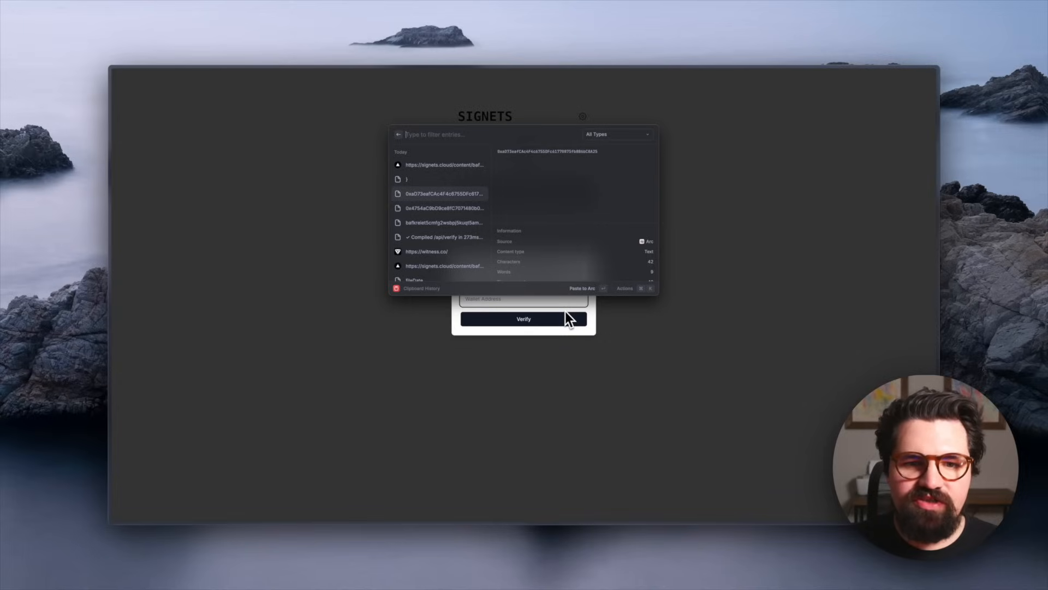
pyautogui.click(441, 193)
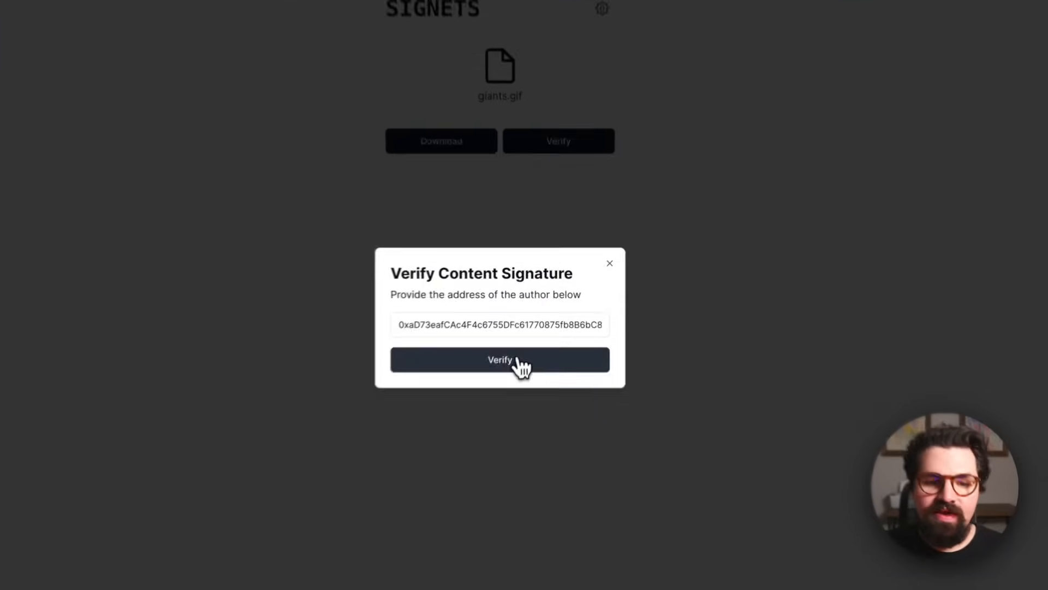
# Step: Verify the signature against the address and dismiss the Verified result
pyautogui.click(500, 360)
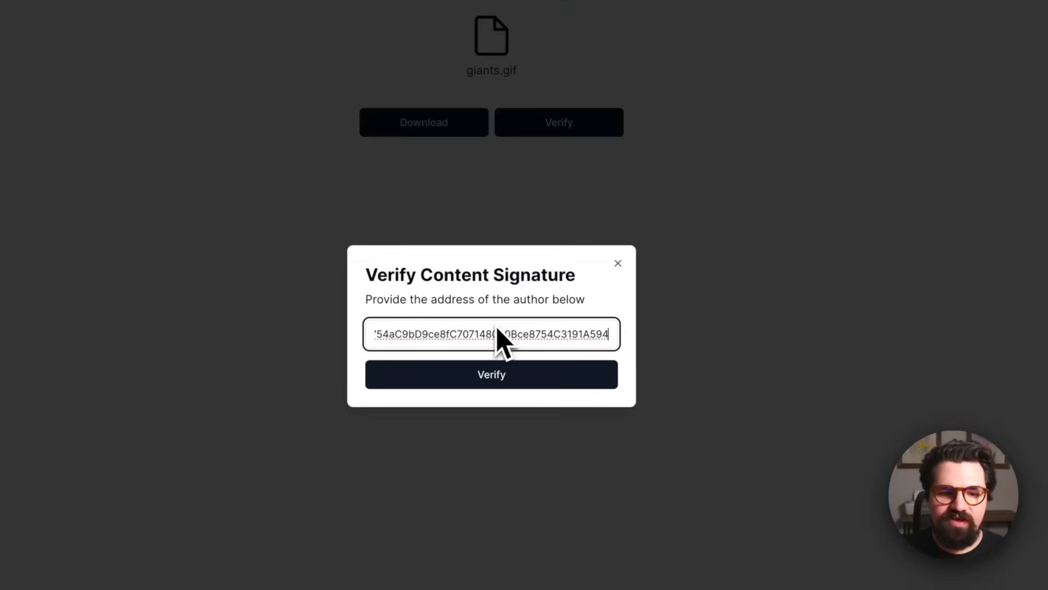
pyautogui.click(492, 373)
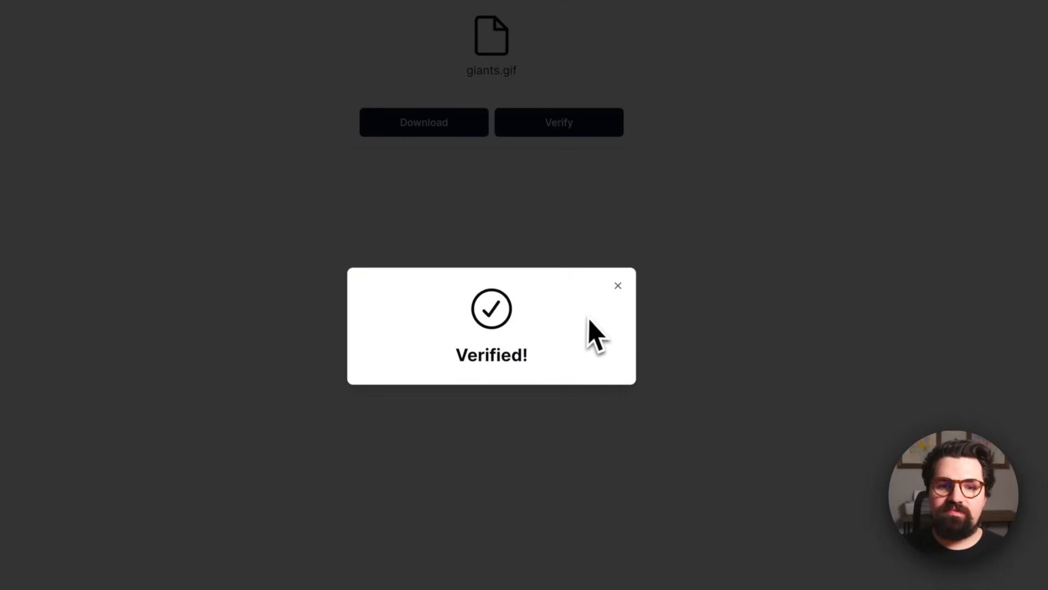
pyautogui.click(619, 286)
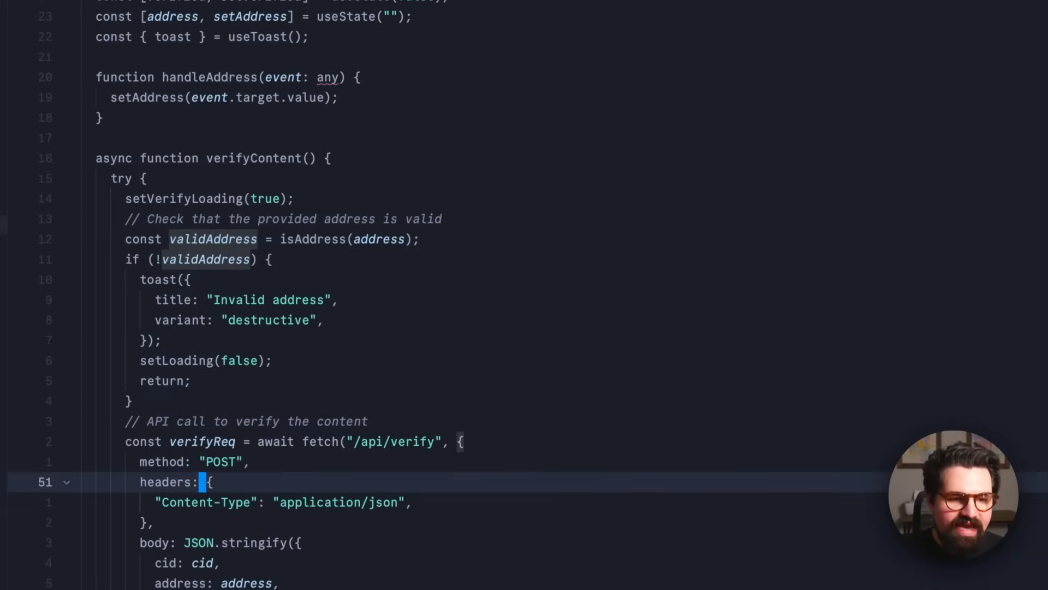
# Step: Scroll to verifyContent in cid-view.tsx and select the date_pinned line
pyautogui.scroll(-3)
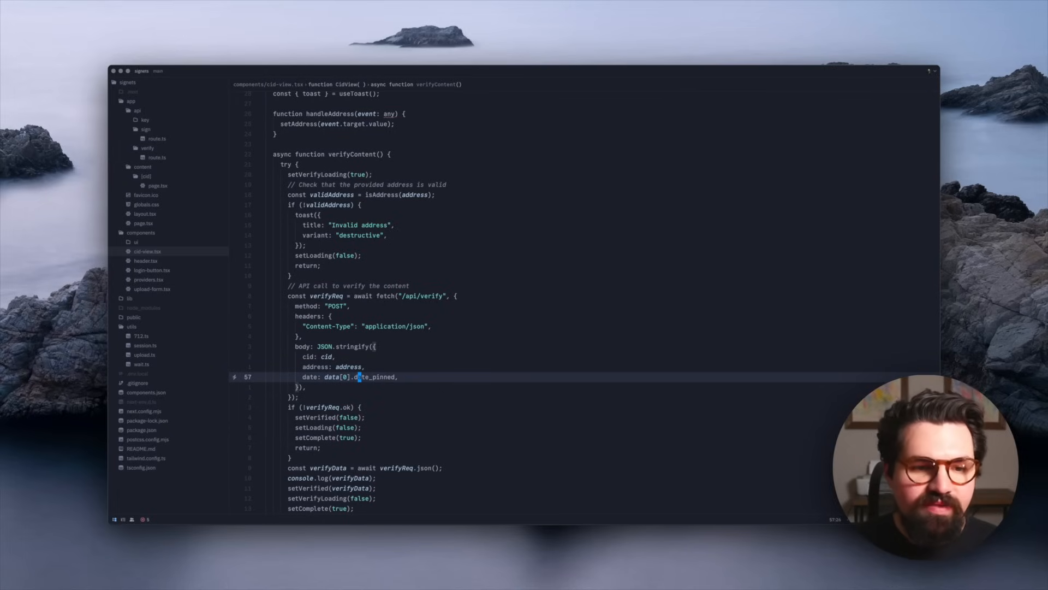
pyautogui.click(158, 158)
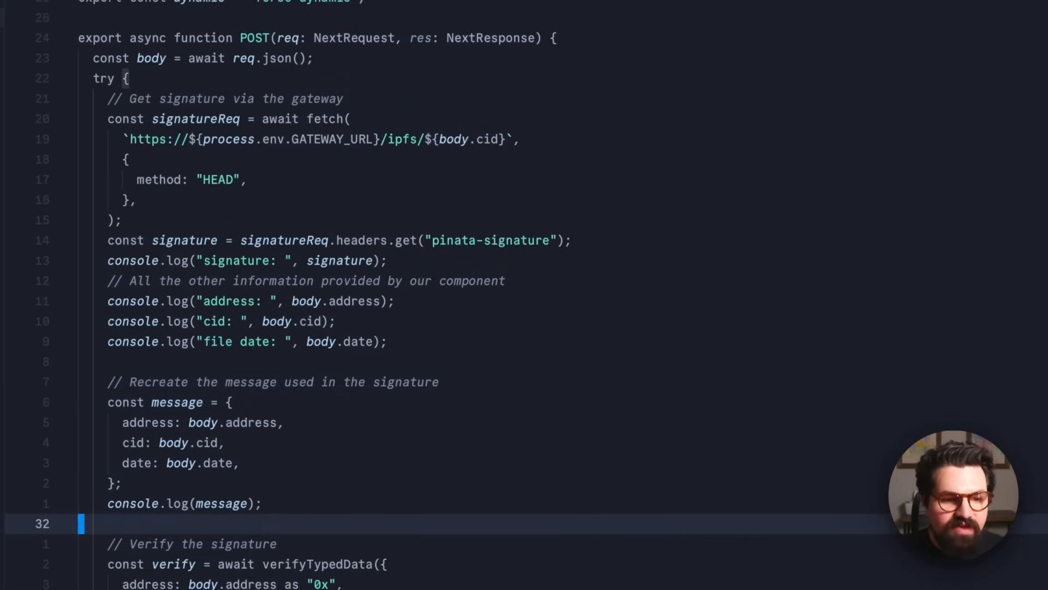
# Step: Scroll the verify route's POST handler down to the verifyTypedData call
pyautogui.scroll(-3)
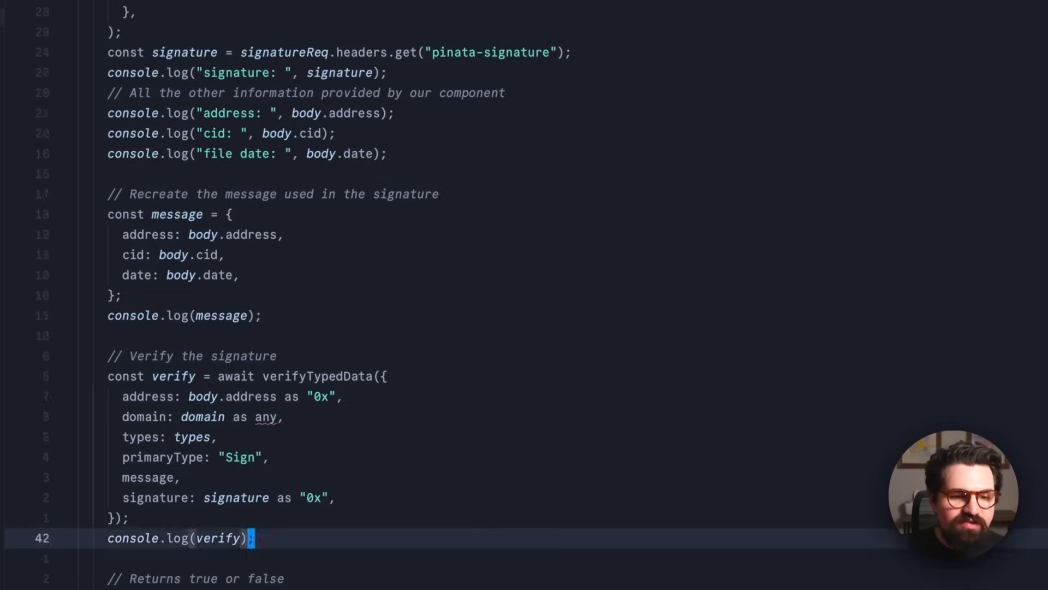